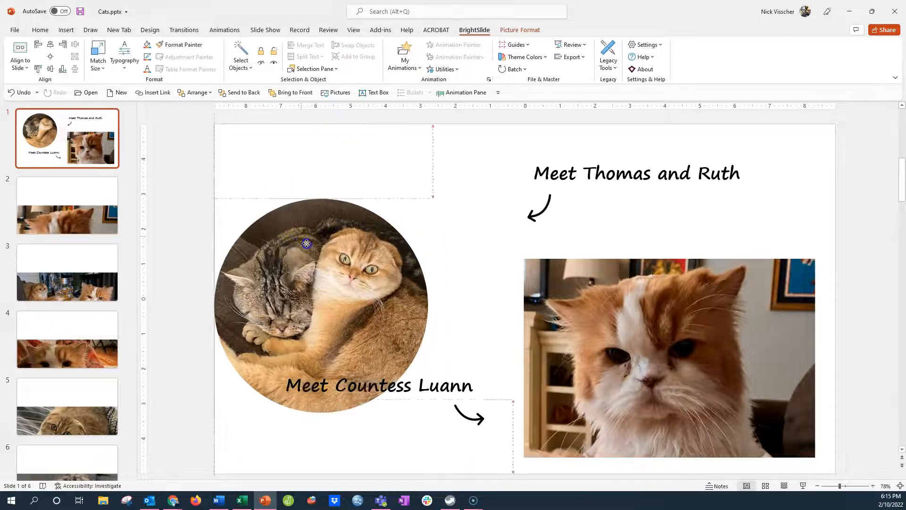
# - Move the round two-cat photo up so it sits above the 'Meet Countess Luann' caption
pyautogui.moveTo(306, 243); pyautogui.dragTo(337, 180)
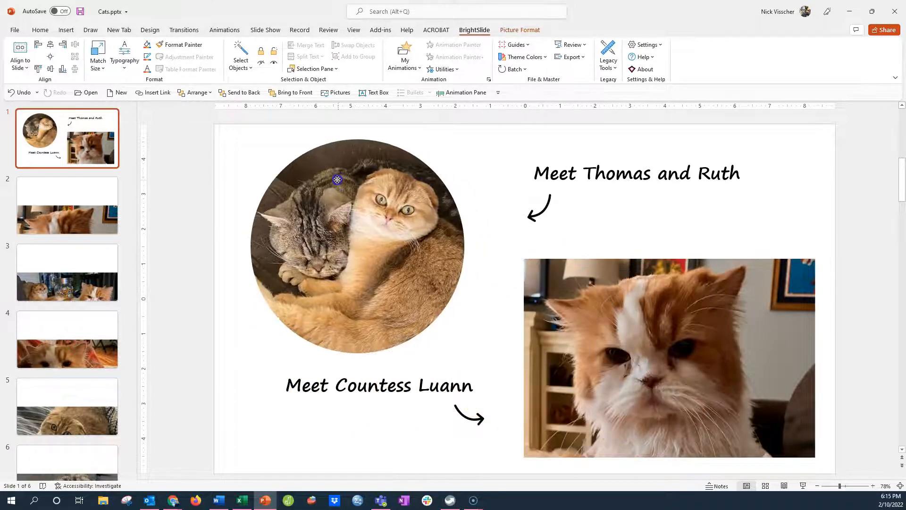
pyautogui.click(352, 184)
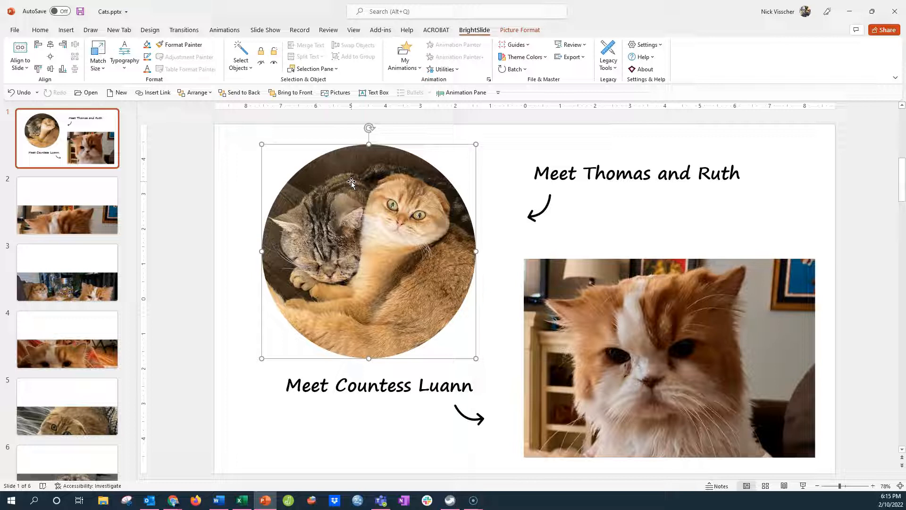
pyautogui.moveTo(567, 337)
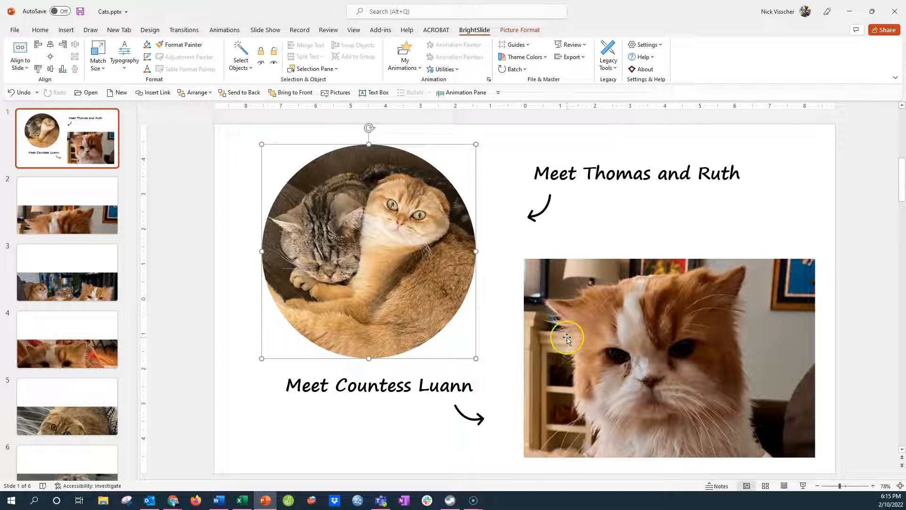
# - Select both cat photos and trade their positions with BrightSlide Swap Objects
pyautogui.click(590, 335)
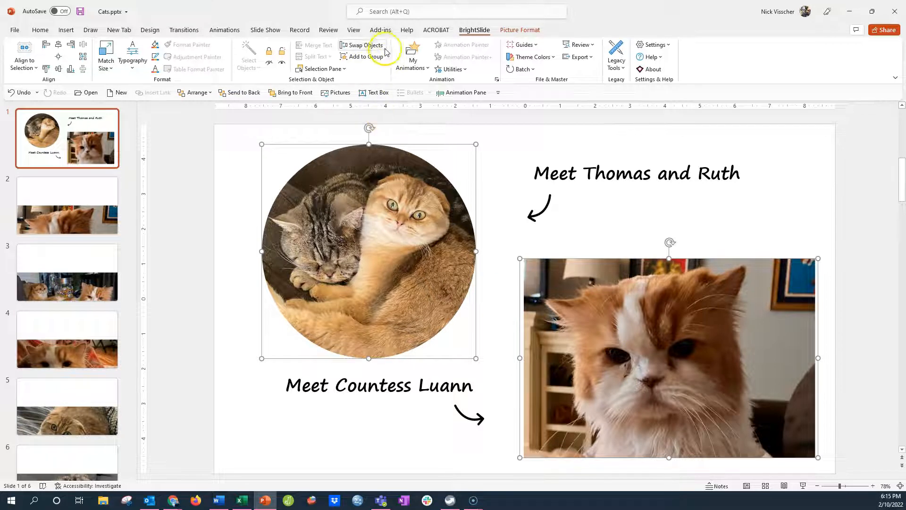
pyautogui.moveTo(361, 46)
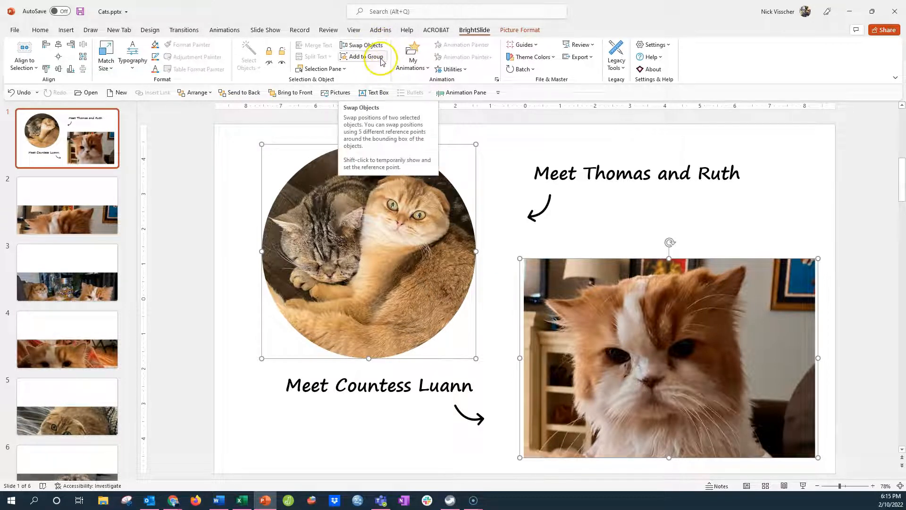
pyautogui.moveTo(358, 80)
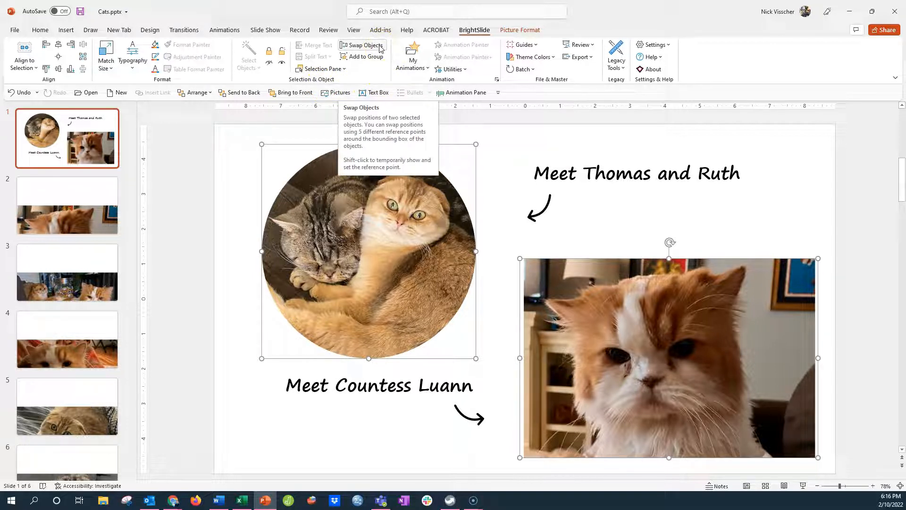
pyautogui.click(365, 45)
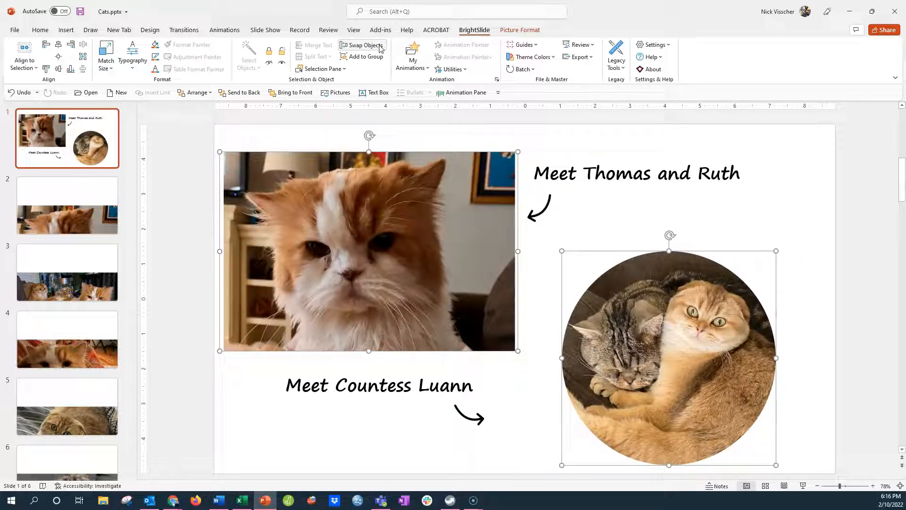
pyautogui.click(379, 386)
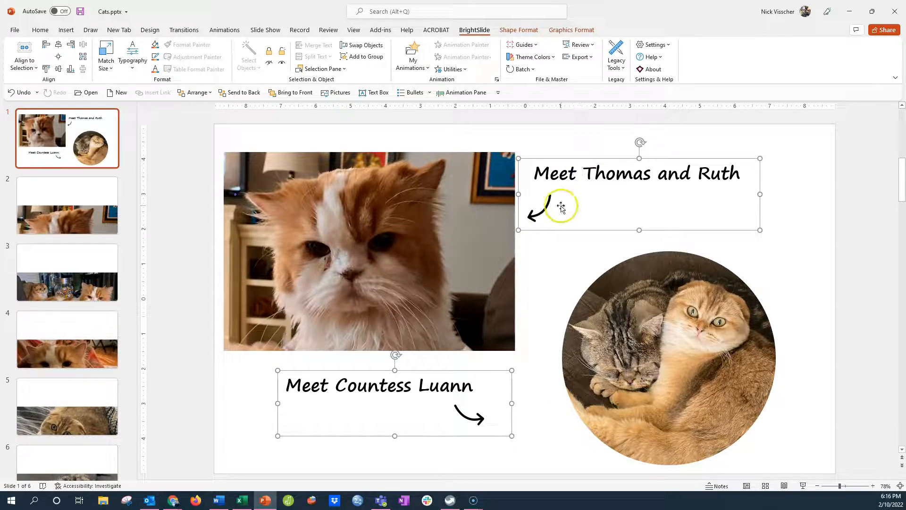
pyautogui.moveTo(584, 104)
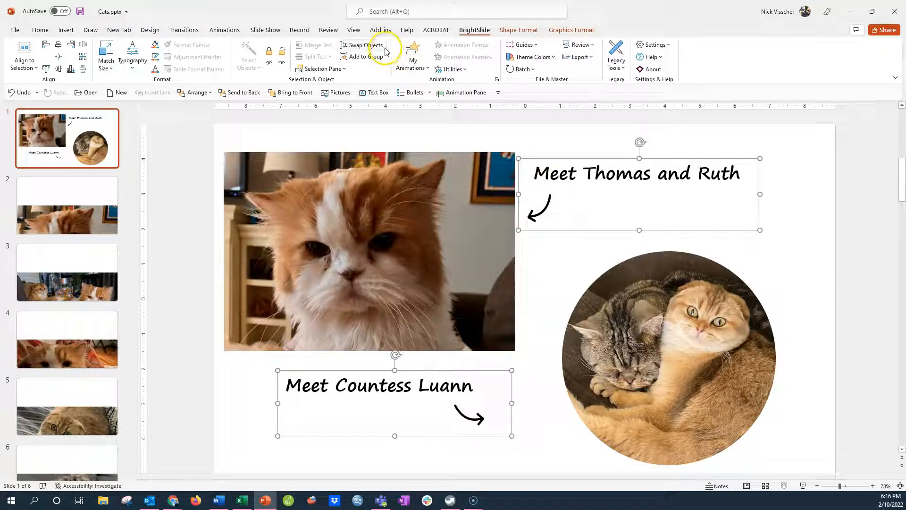
pyautogui.moveTo(363, 45)
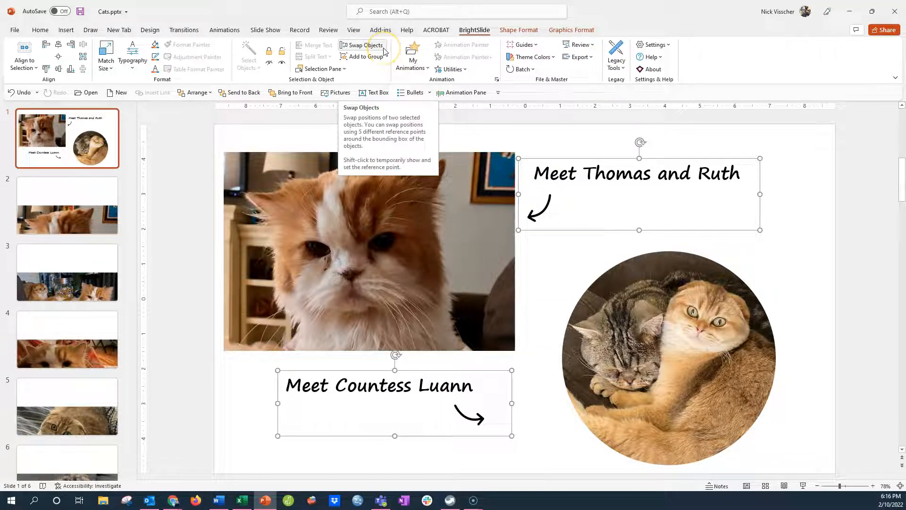
# - Swap the 'Meet Countess Luann' and 'Meet Thomas and Ruth' captions with BrightSlide, then deselect
pyautogui.click(361, 46)
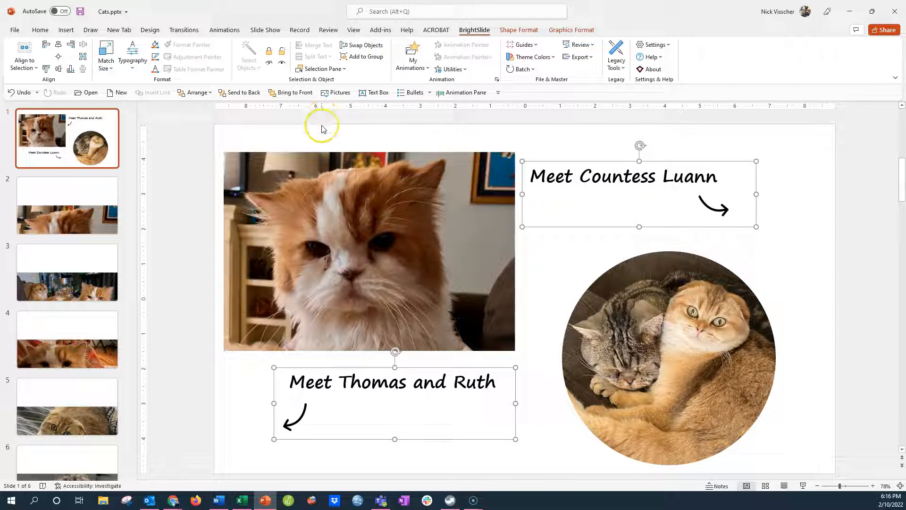
pyautogui.click(683, 176)
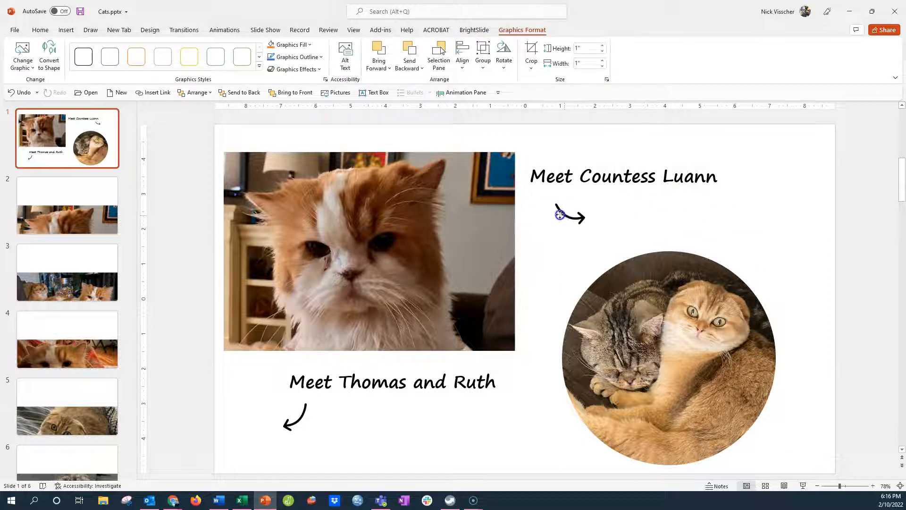
# - Flip the Countess Luann arrow horizontally so it points left toward the orange-and-white cat
pyautogui.rightClick(569, 214)
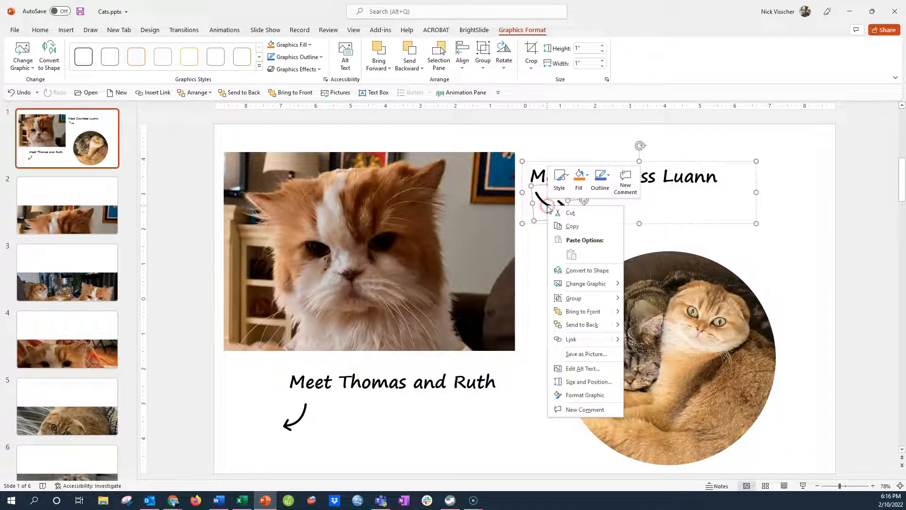
pyautogui.moveTo(593, 230)
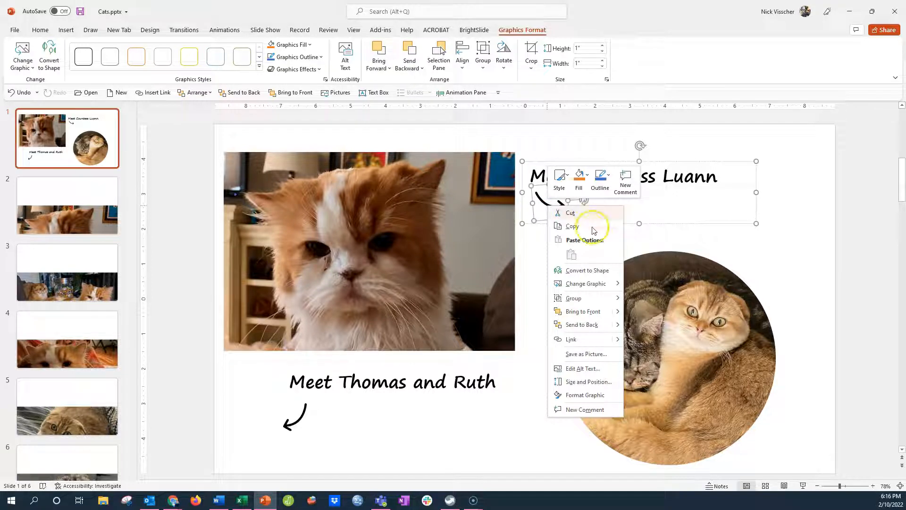
pyautogui.click(585, 395)
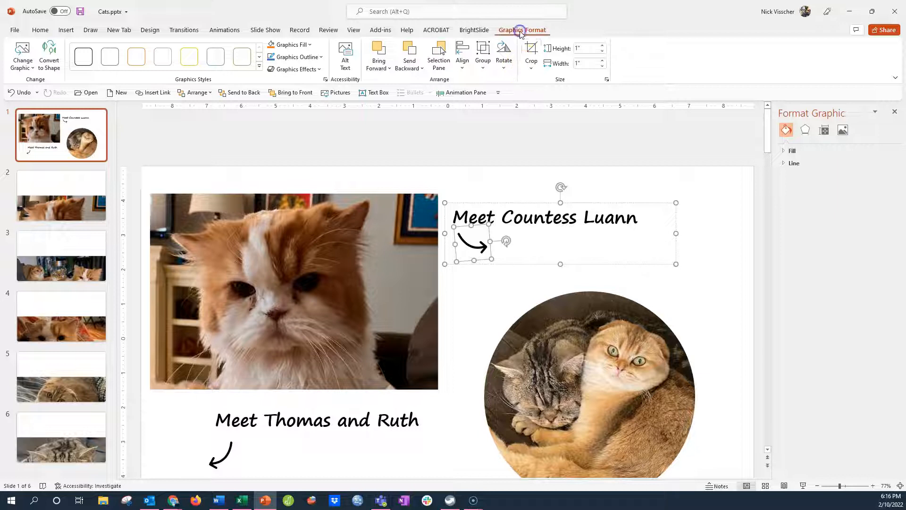
pyautogui.click(504, 53)
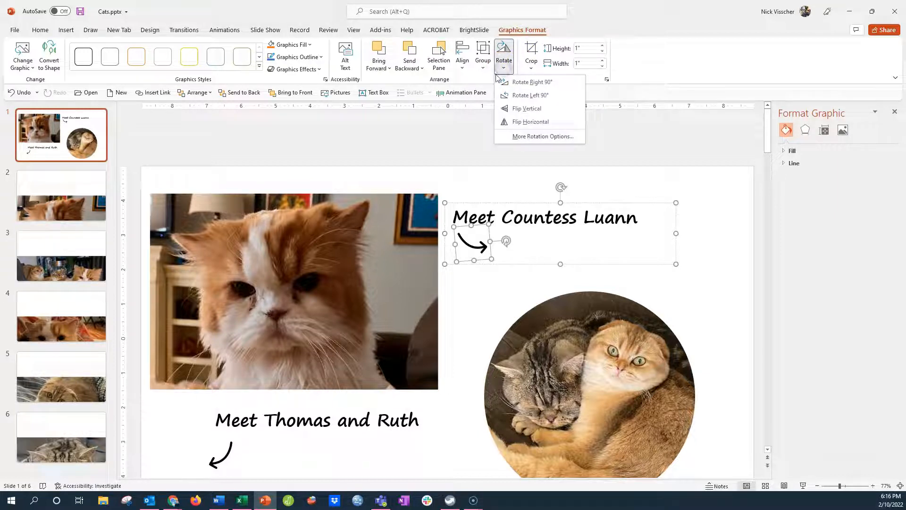
pyautogui.click(531, 121)
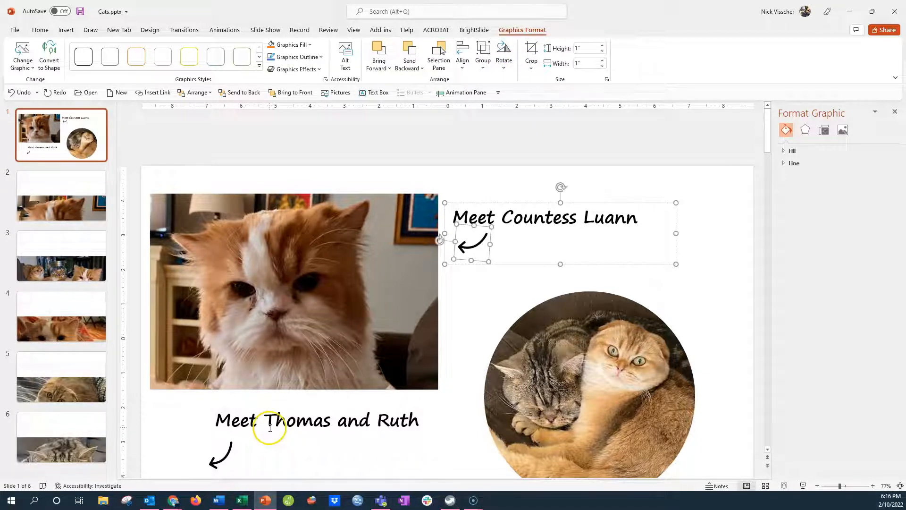